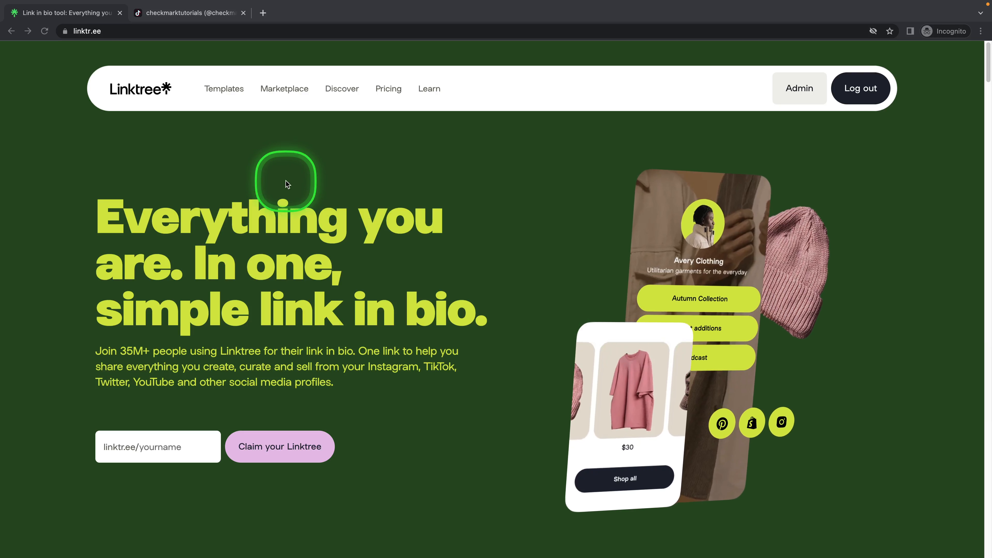
pyautogui.moveTo(265, 165)
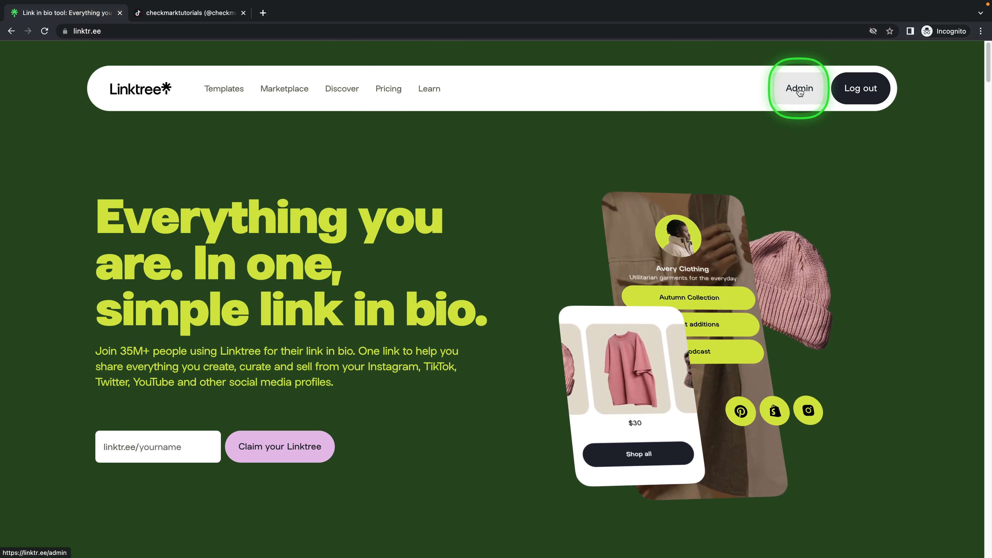
# - Load the Linktree Admin links dashboard, then switch to the TikTok profile tab
pyautogui.click(798, 88)
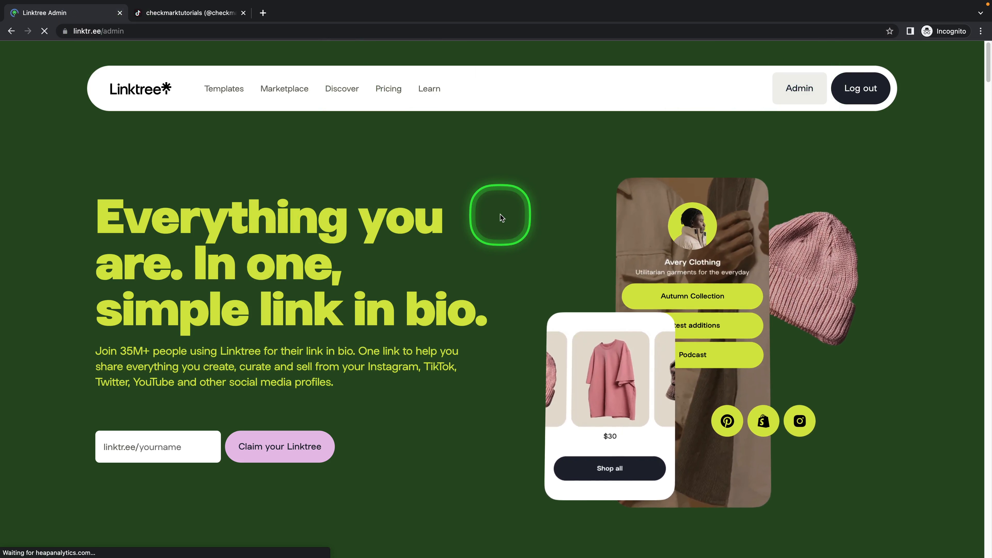
pyautogui.click(798, 88)
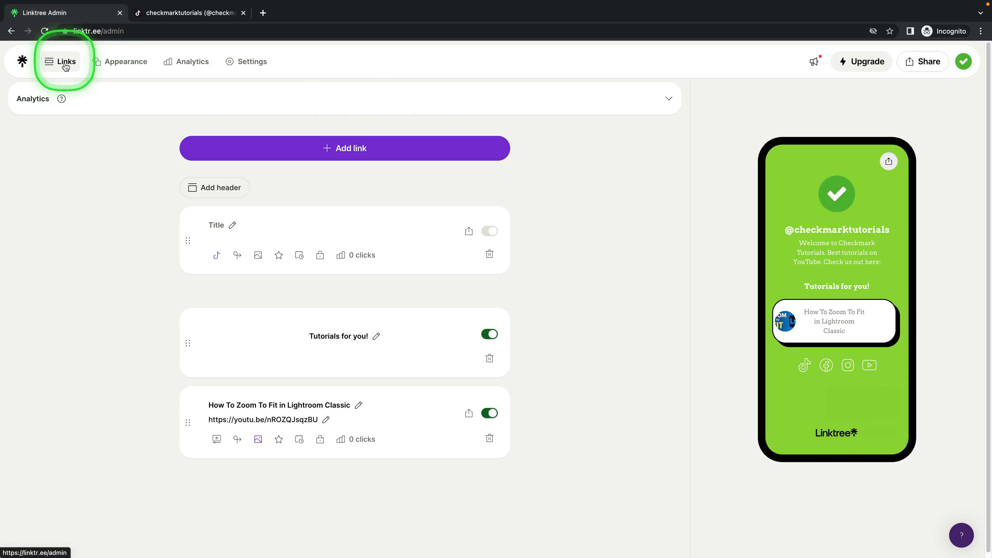
pyautogui.moveTo(284, 180)
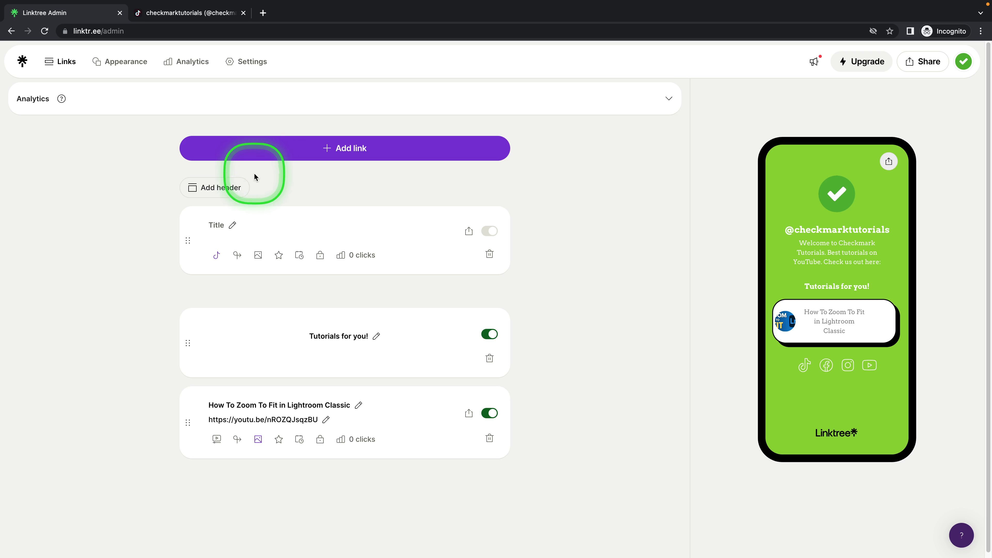
pyautogui.click(190, 13)
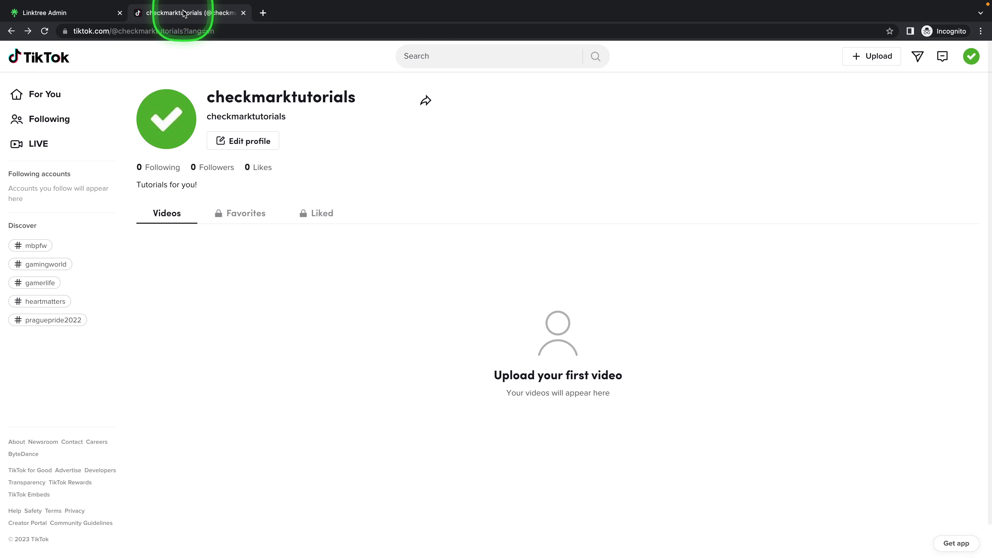
# - From the avatar menu reach Settings > Business account and turn the Business account toggle on
pyautogui.click(972, 57)
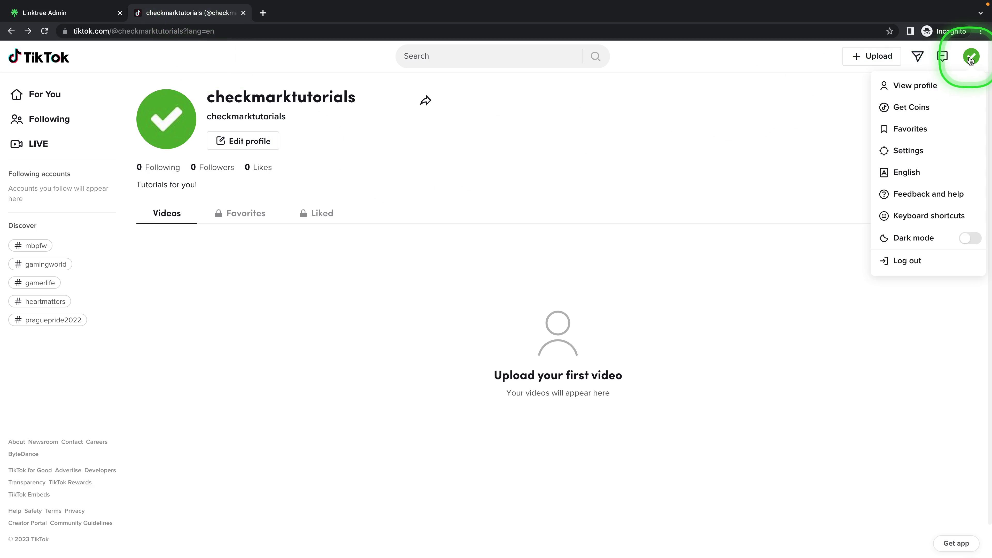
pyautogui.moveTo(946, 86)
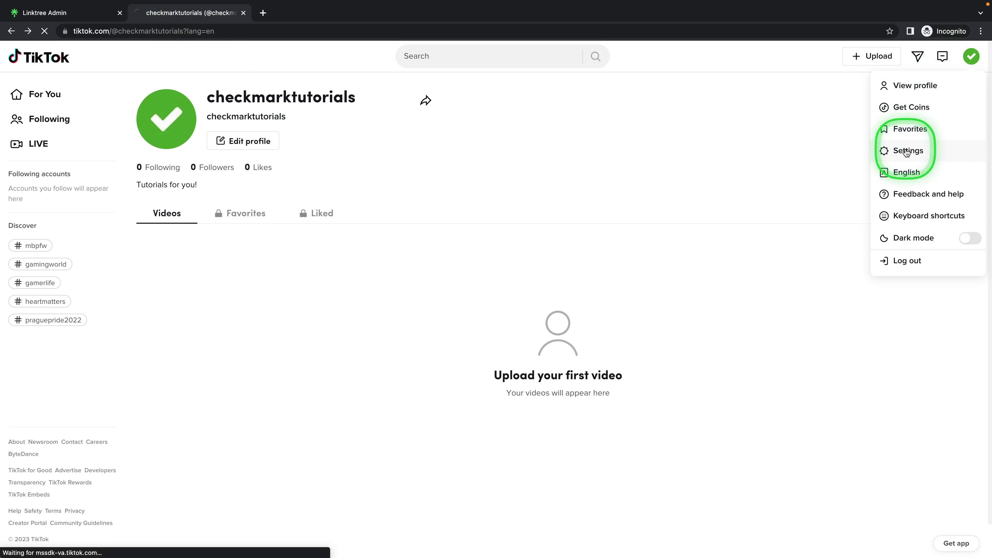
pyautogui.click(909, 151)
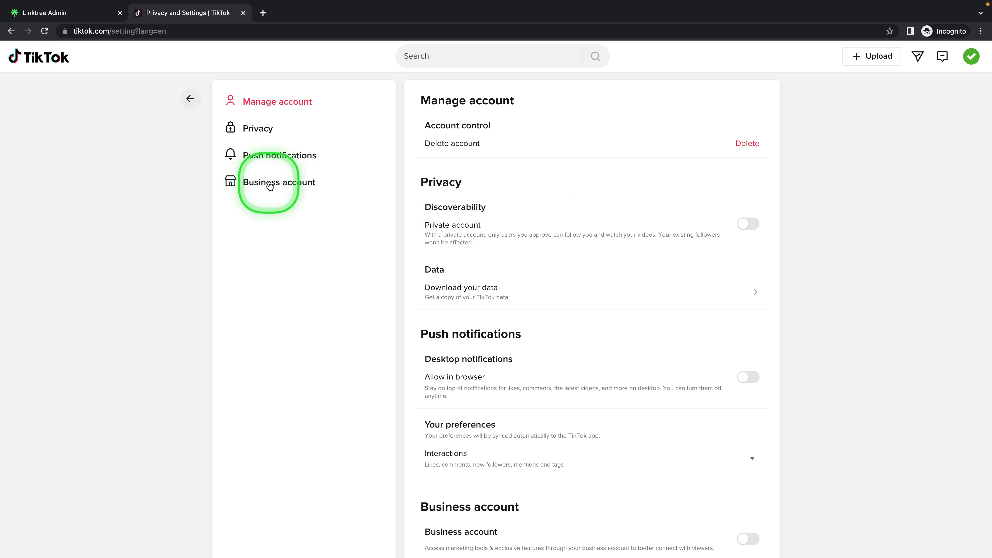
pyautogui.click(278, 183)
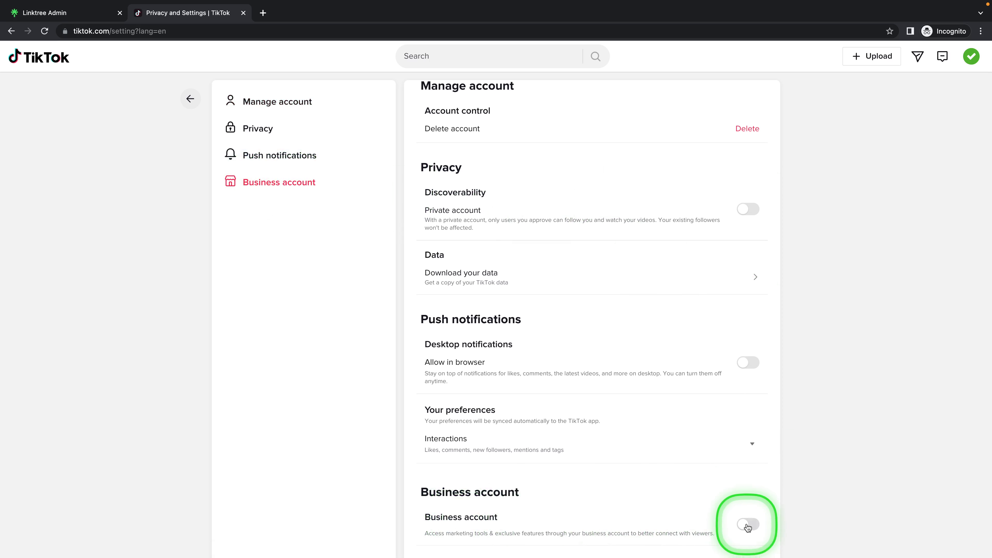
pyautogui.click(747, 525)
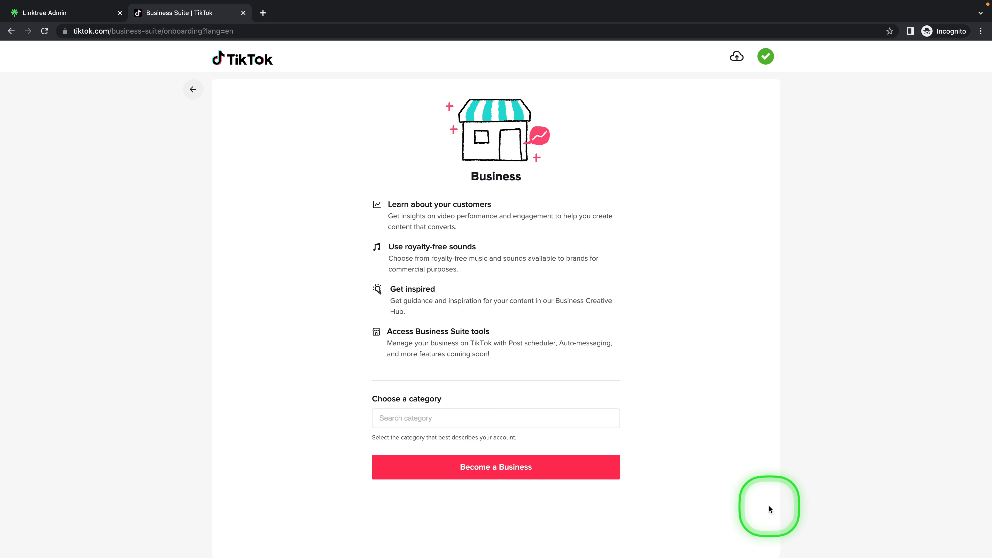
# - Choose Education & Training, confirm Become a Business, and dismiss the Done confirmation
pyautogui.click(495, 418)
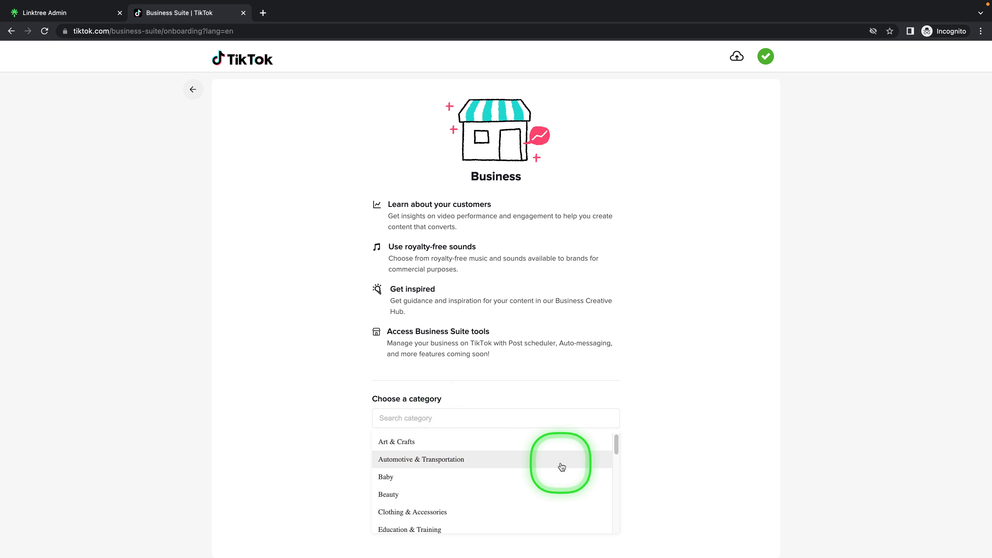
pyautogui.click(409, 529)
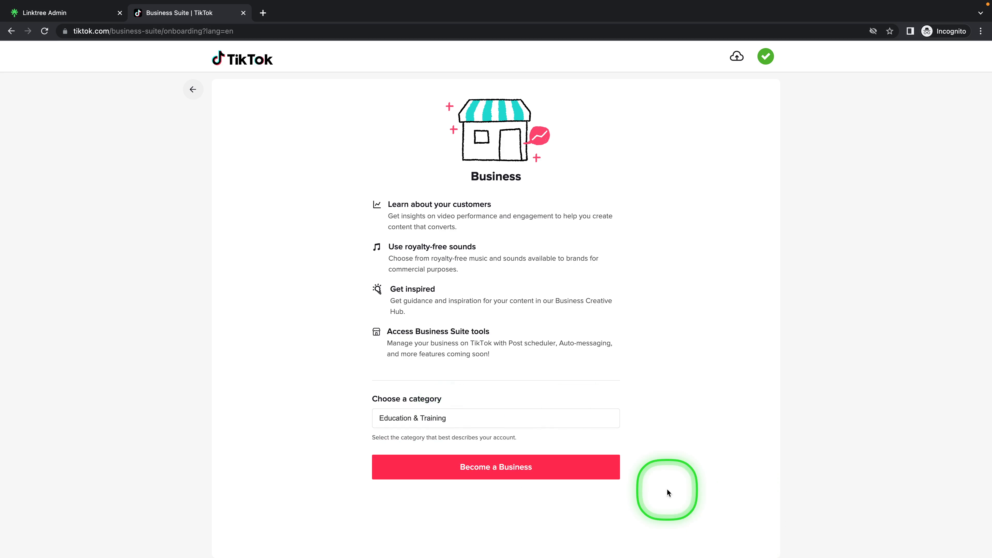
pyautogui.click(496, 467)
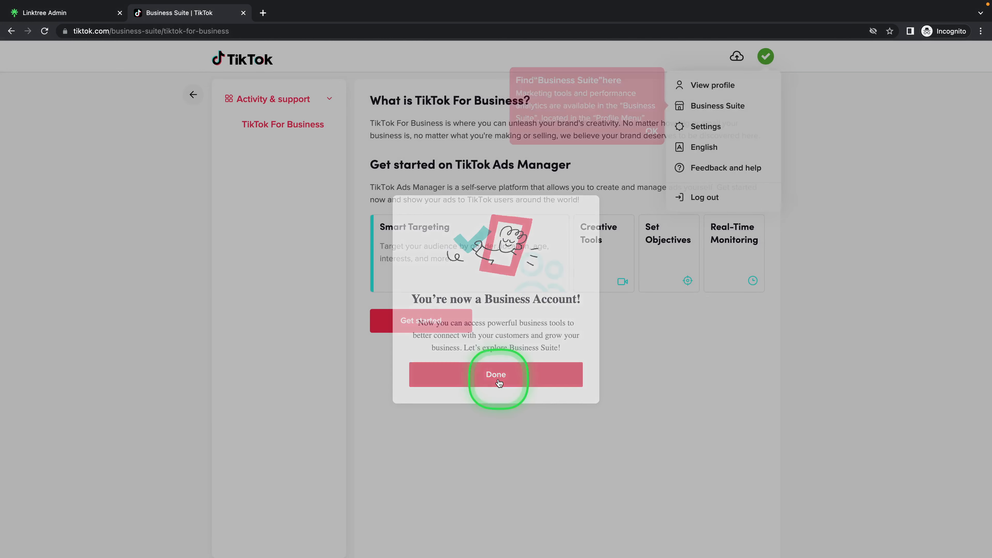
pyautogui.click(495, 374)
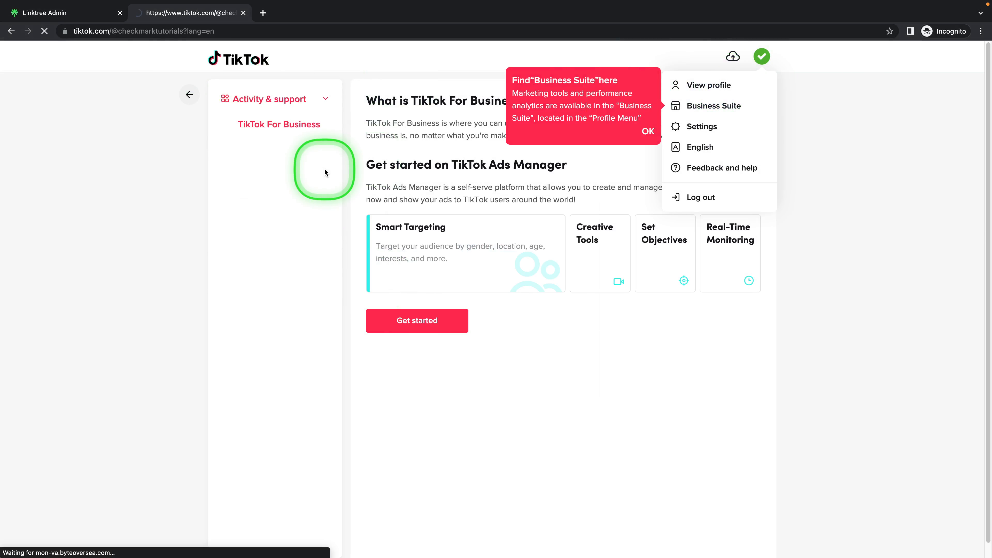
# - Back on the Linktree dashboard, show the Share panel with the linktr.ee/checkmarktutorials link
pyautogui.click(43, 12)
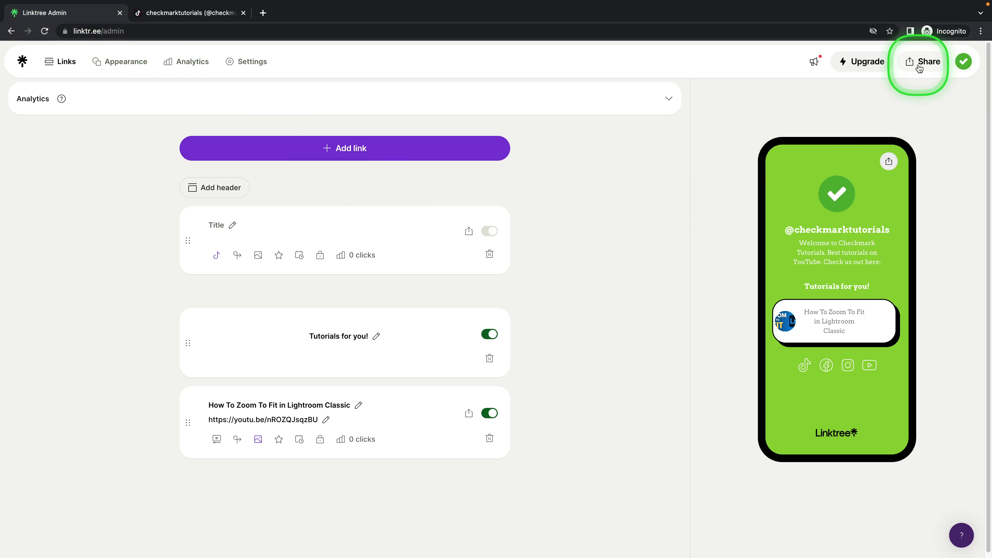
pyautogui.click(927, 61)
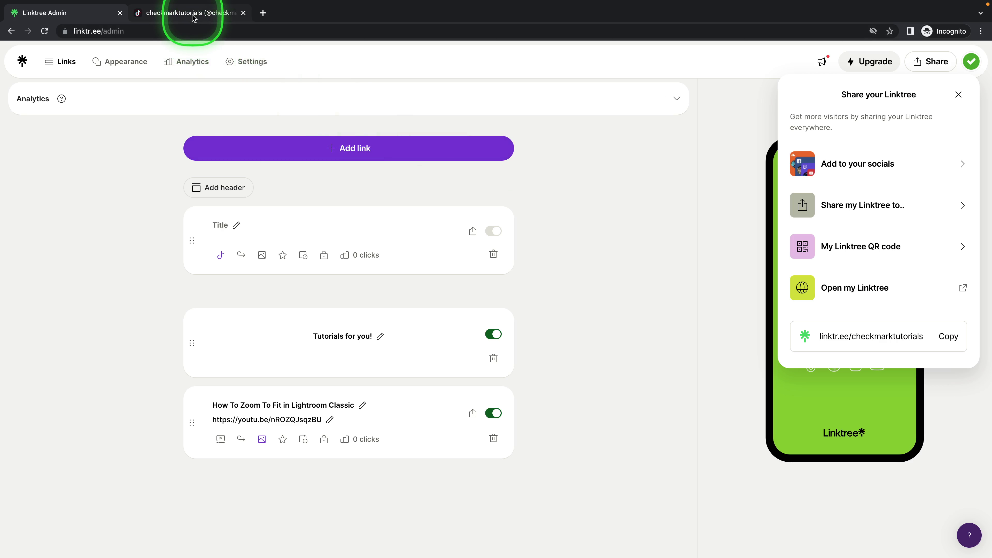
# - Switch to the TikTok tab showing the checkmarktutorials profile with its bio
pyautogui.click(190, 12)
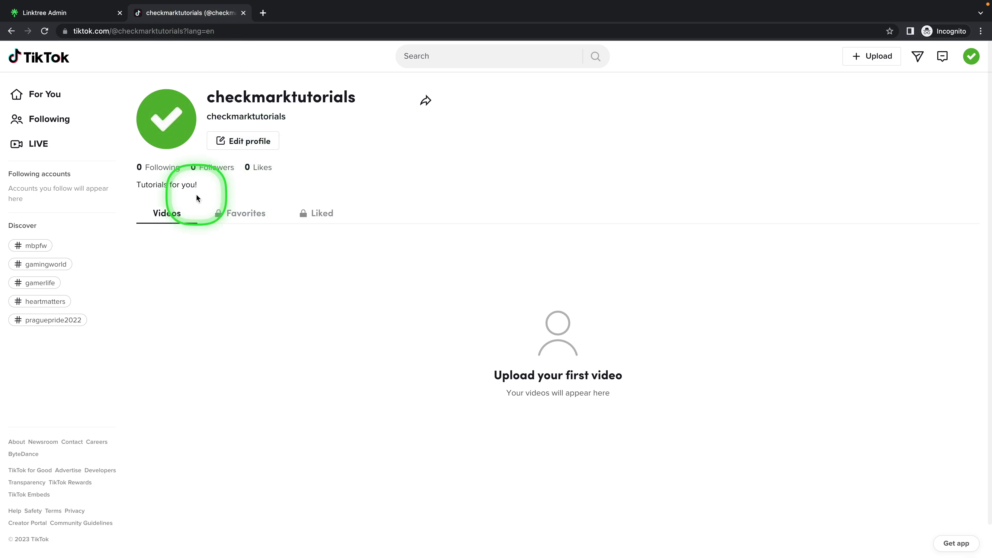
pyautogui.doubleClick(219, 166)
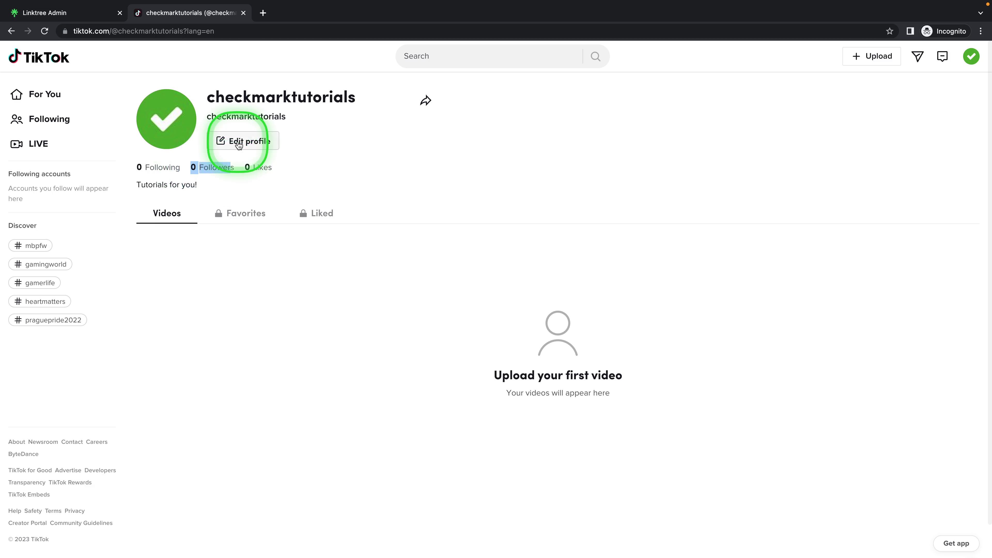
pyautogui.click(247, 140)
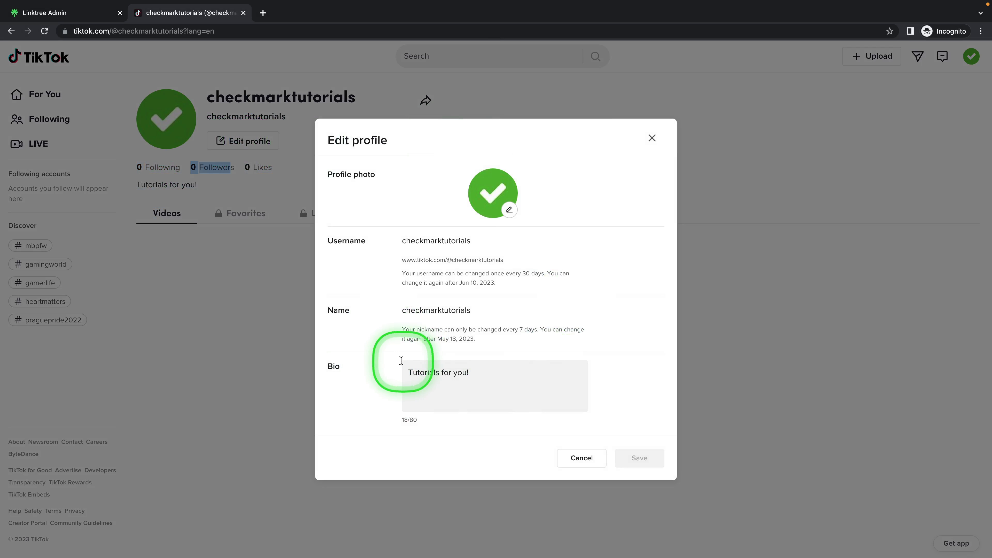
pyautogui.click(484, 372)
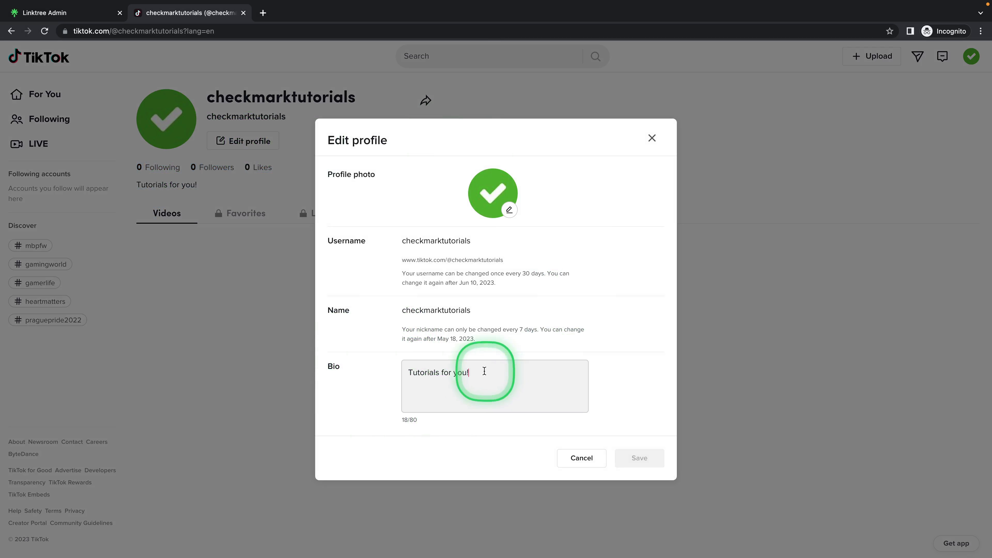
pyautogui.write('https://linktr.ee/checkmarktutorials')
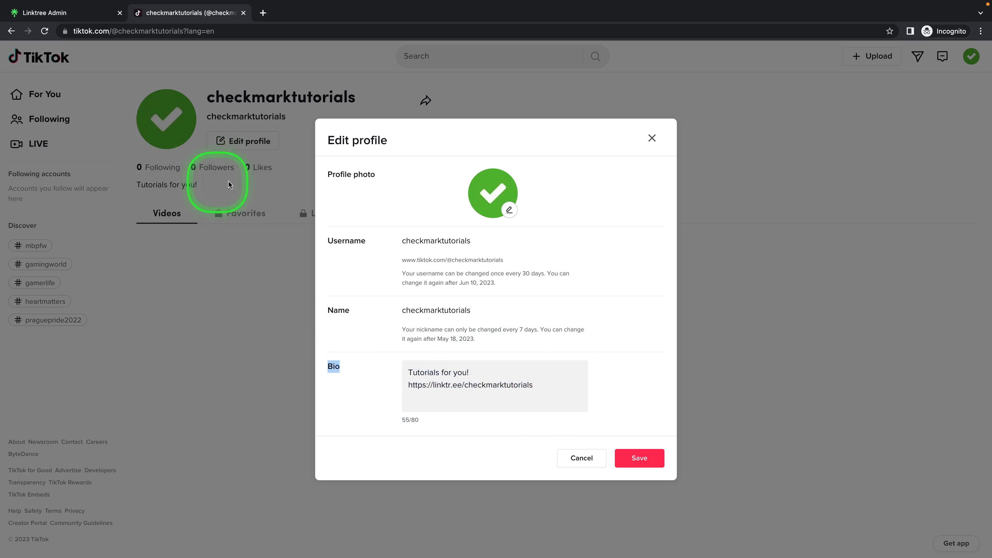
pyautogui.moveTo(549, 425)
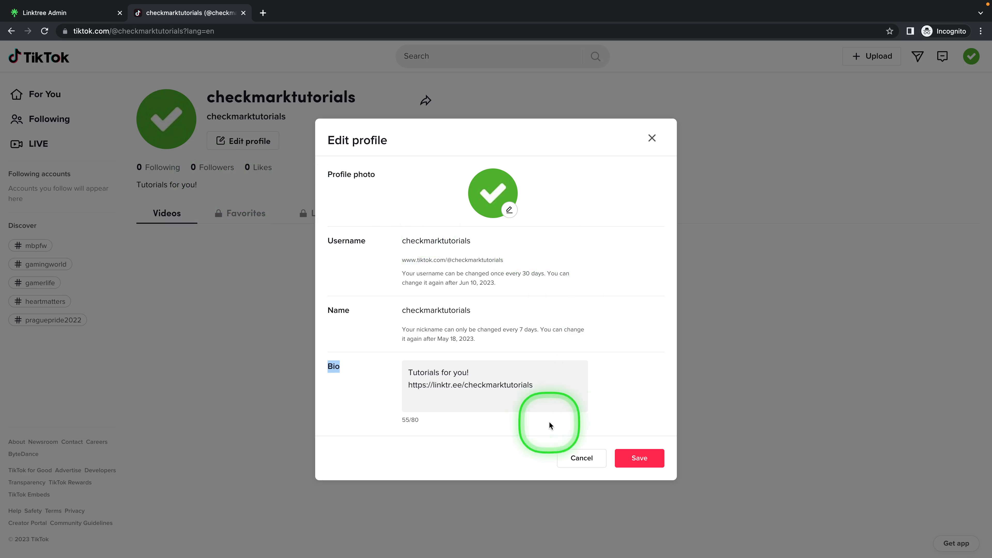
pyautogui.doubleClick(470, 384)
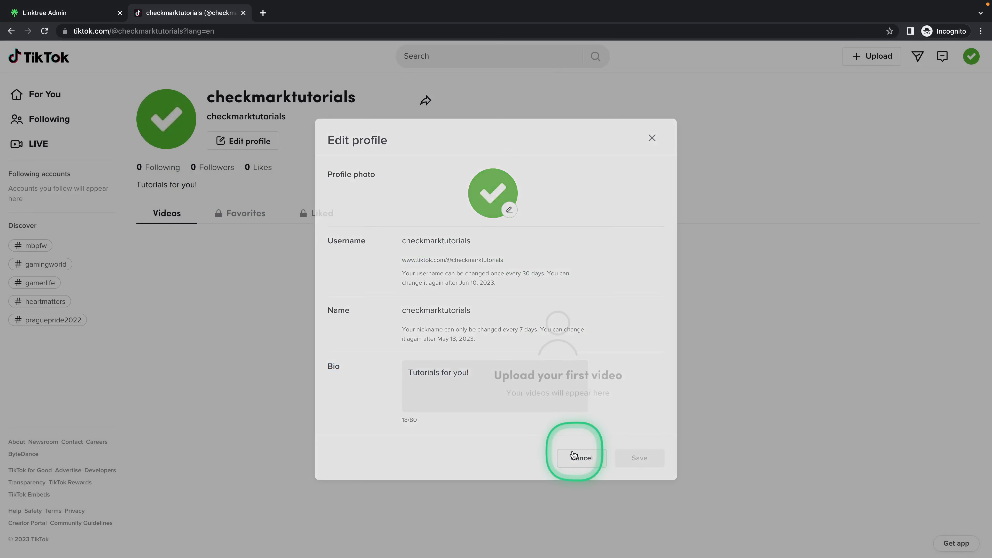
pyautogui.click(580, 457)
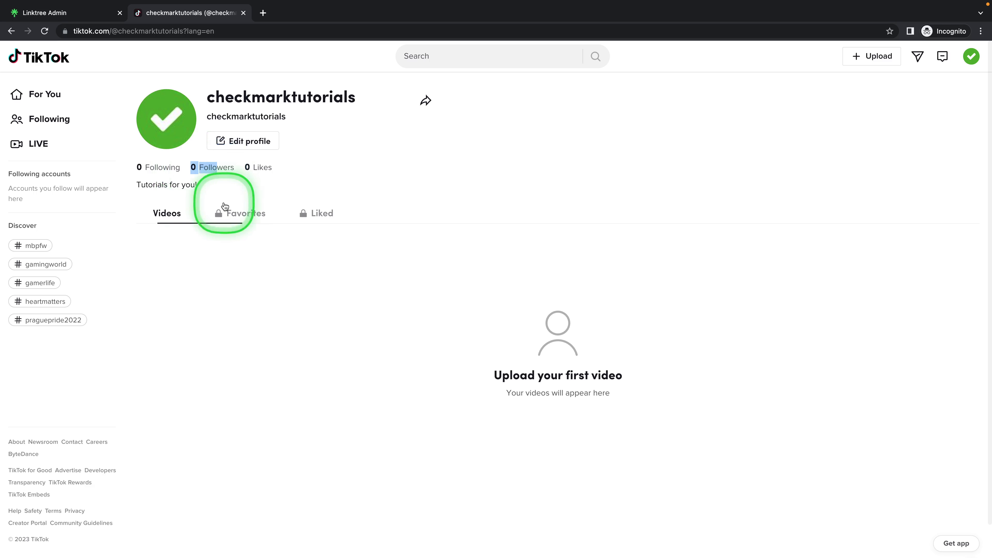
pyautogui.moveTo(293, 196)
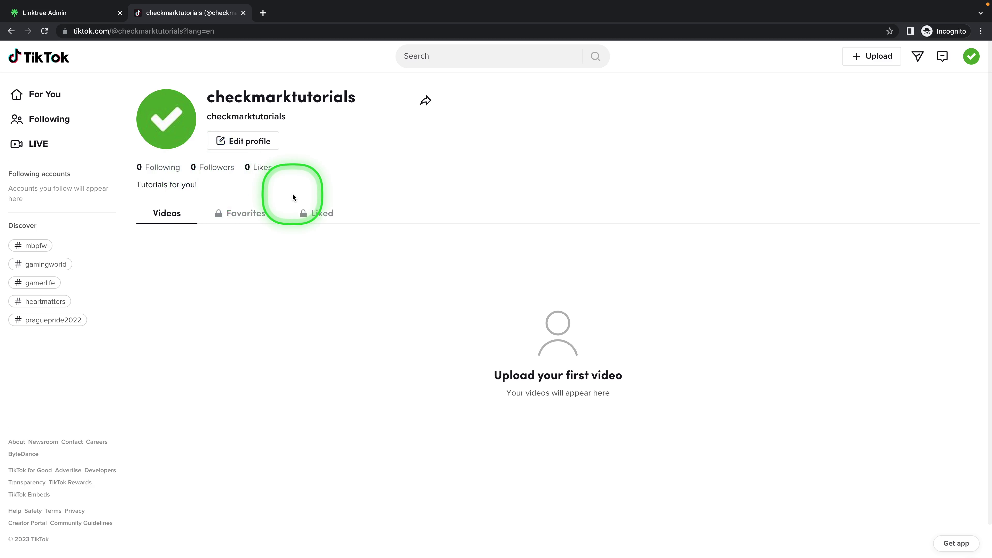